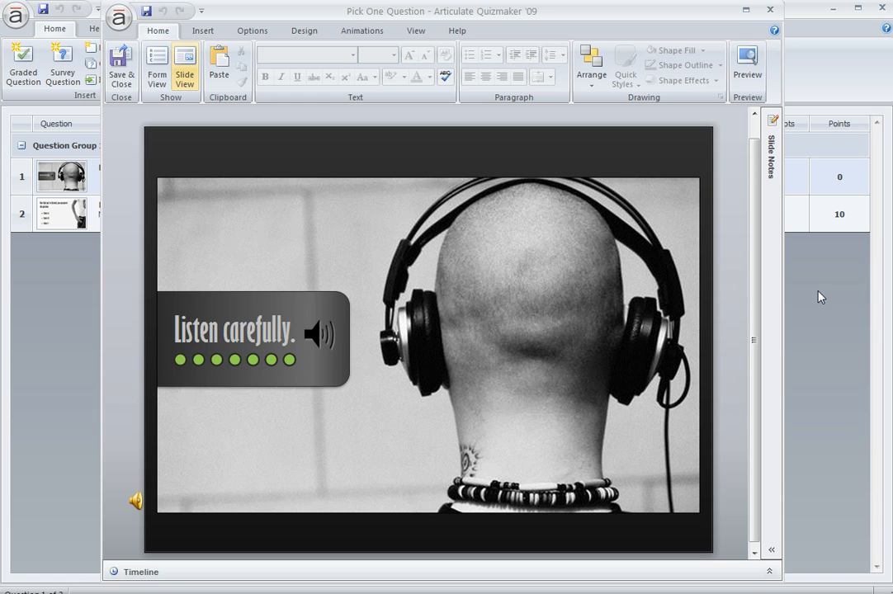
mouse_move(607, 529)
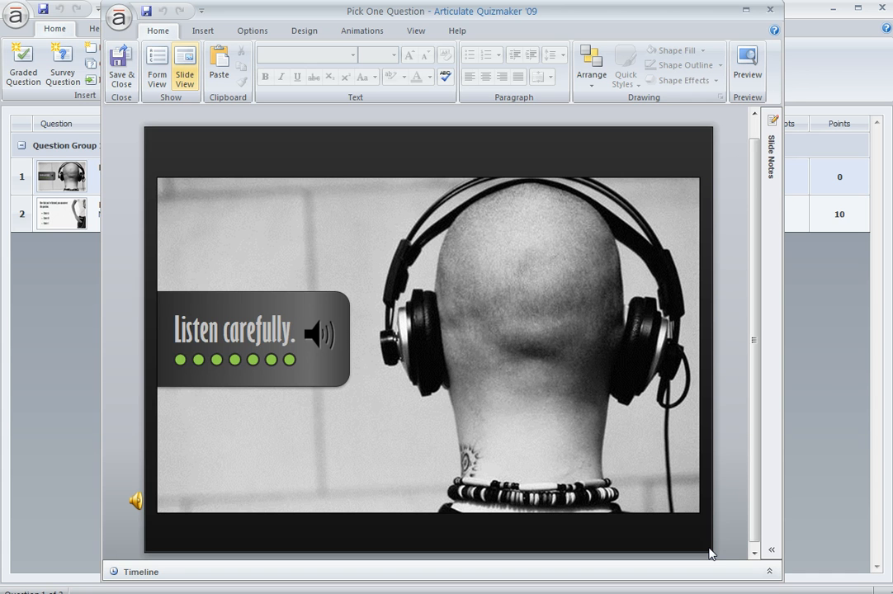
mouse_move(195, 558)
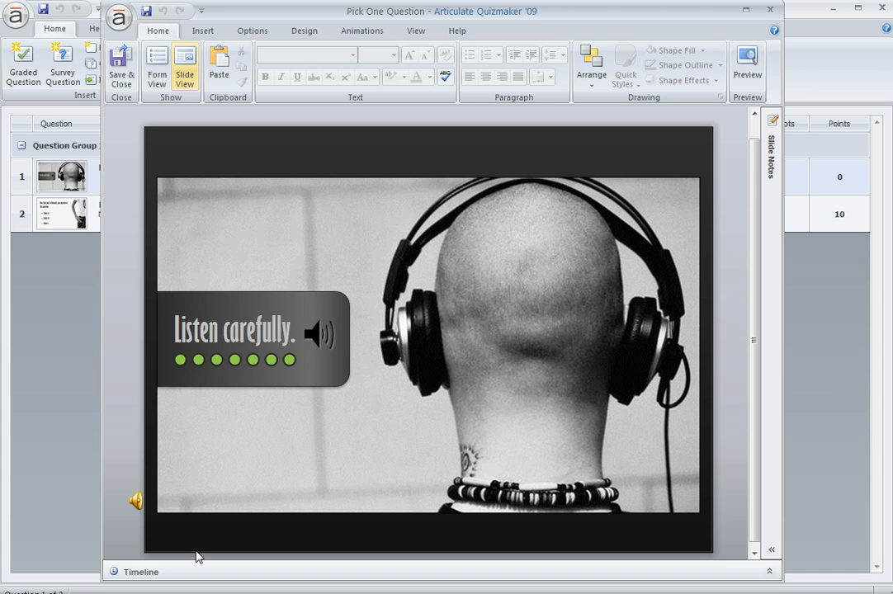
Step: Select the 'Listen carefully' banner graphic on the Pick One slide
click(248, 339)
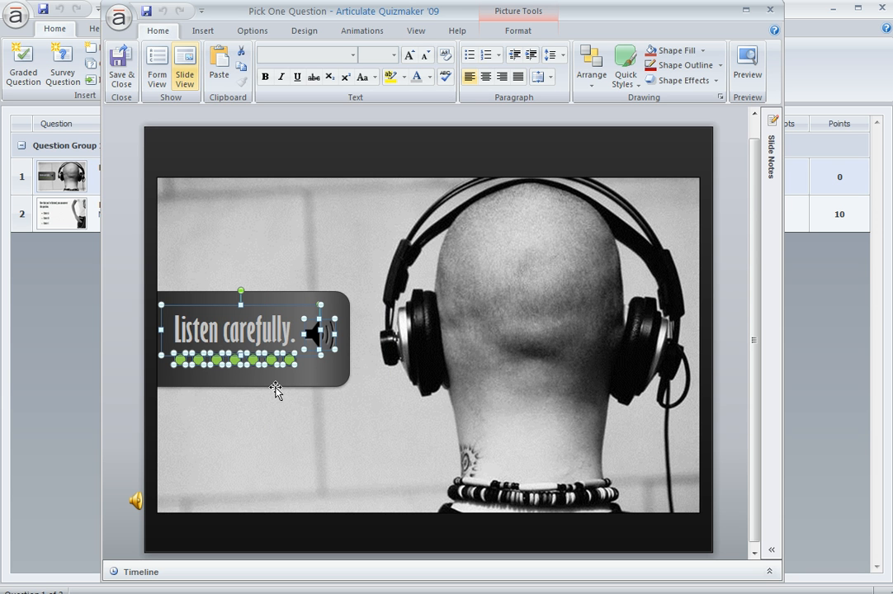
mouse_move(277, 388)
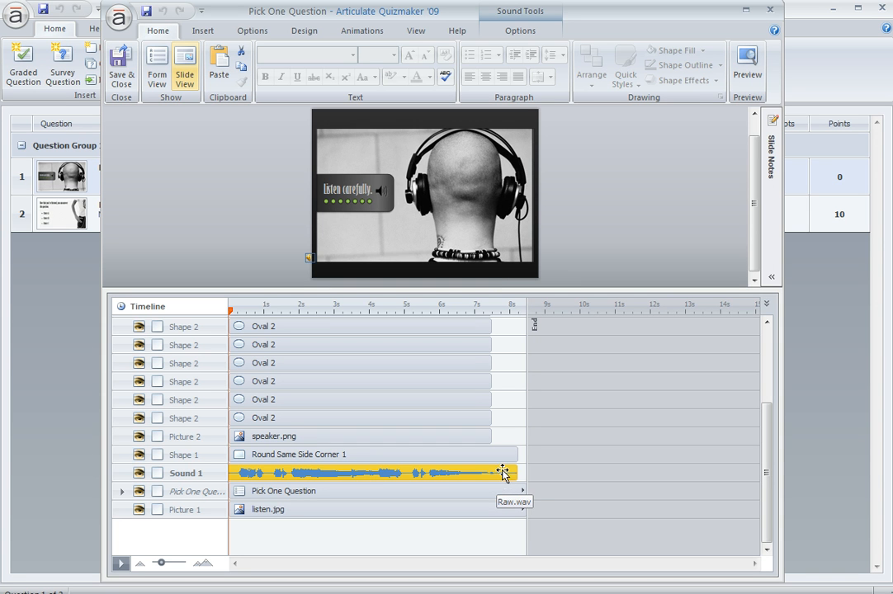
mouse_move(498, 473)
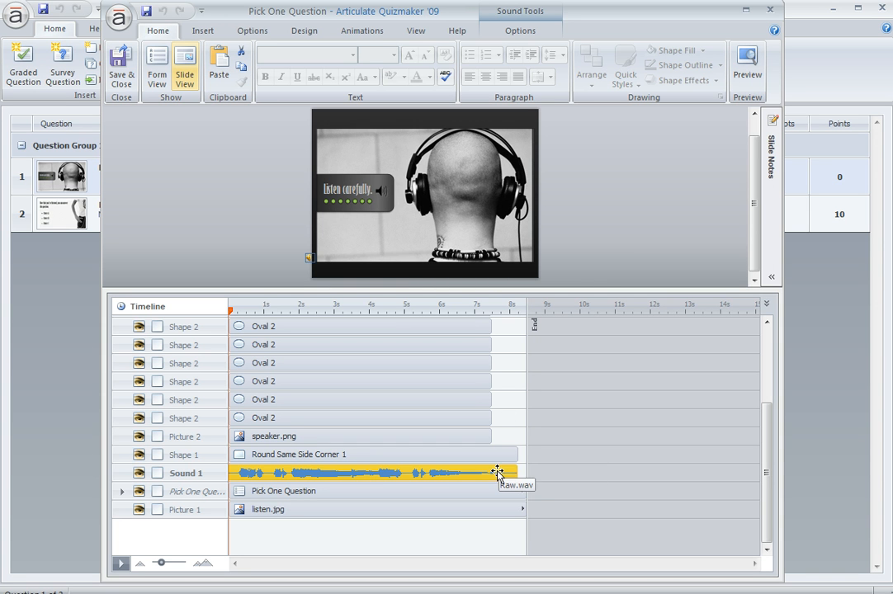
mouse_move(337, 364)
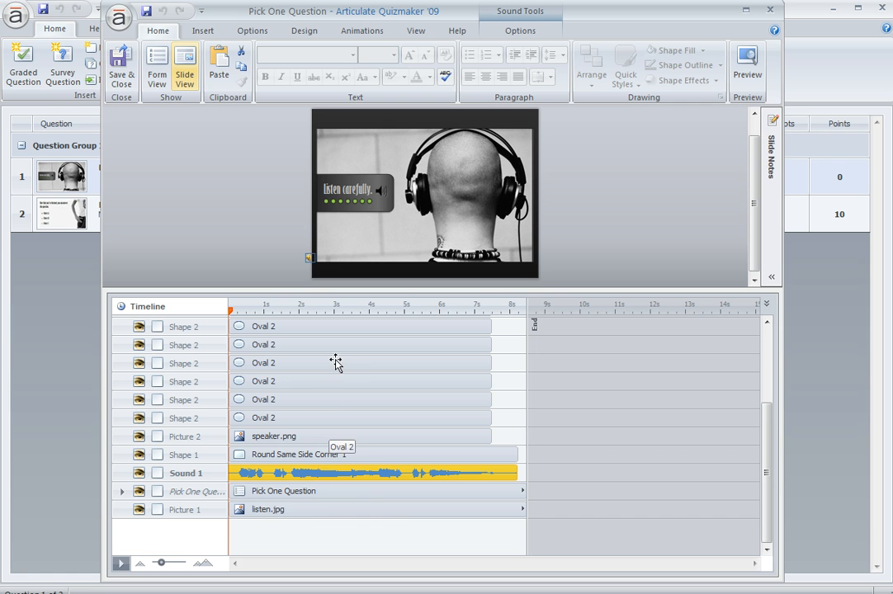
mouse_move(329, 492)
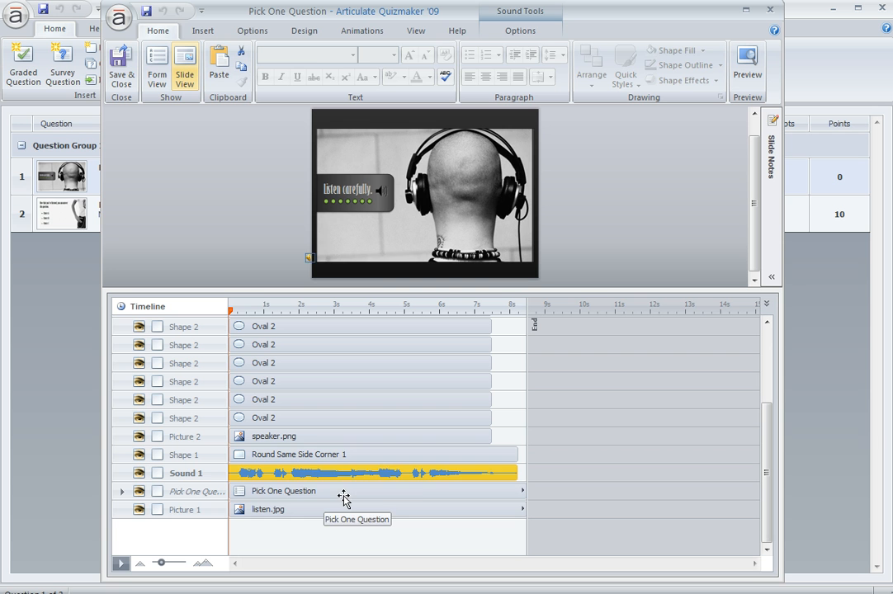
click(284, 492)
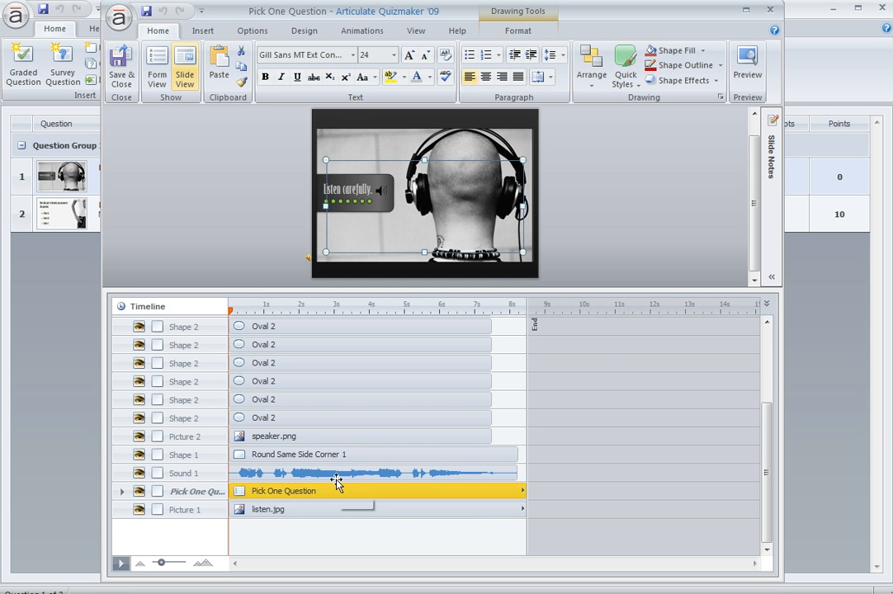
click(336, 417)
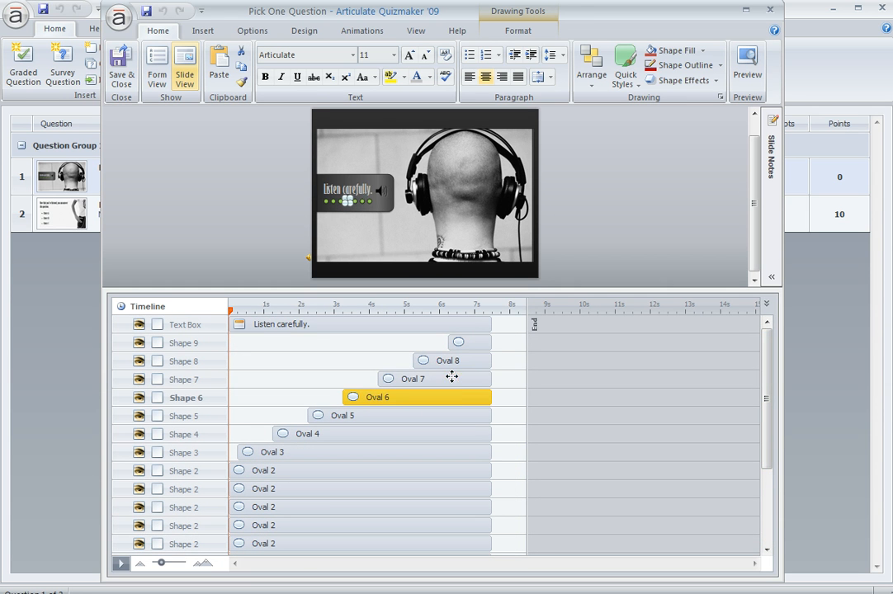
mouse_move(374, 228)
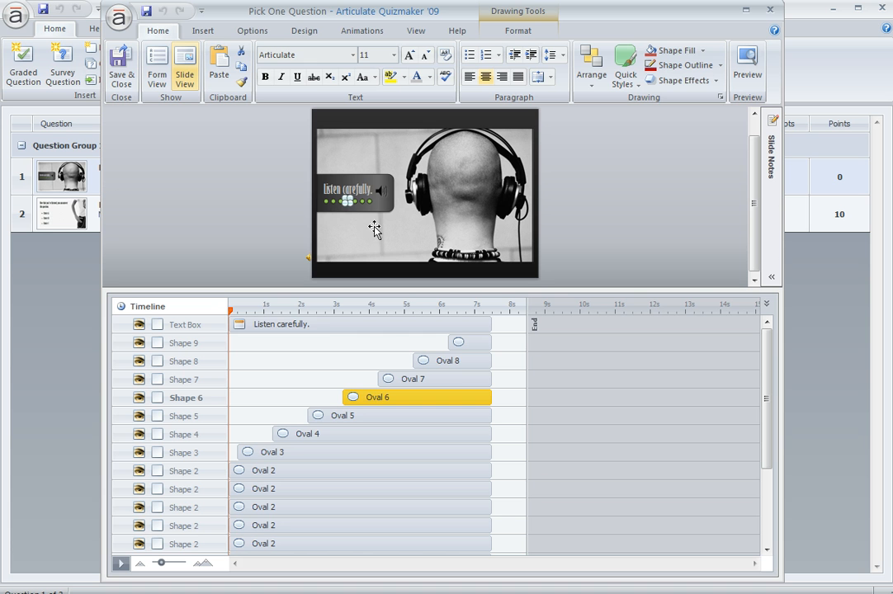
click(354, 188)
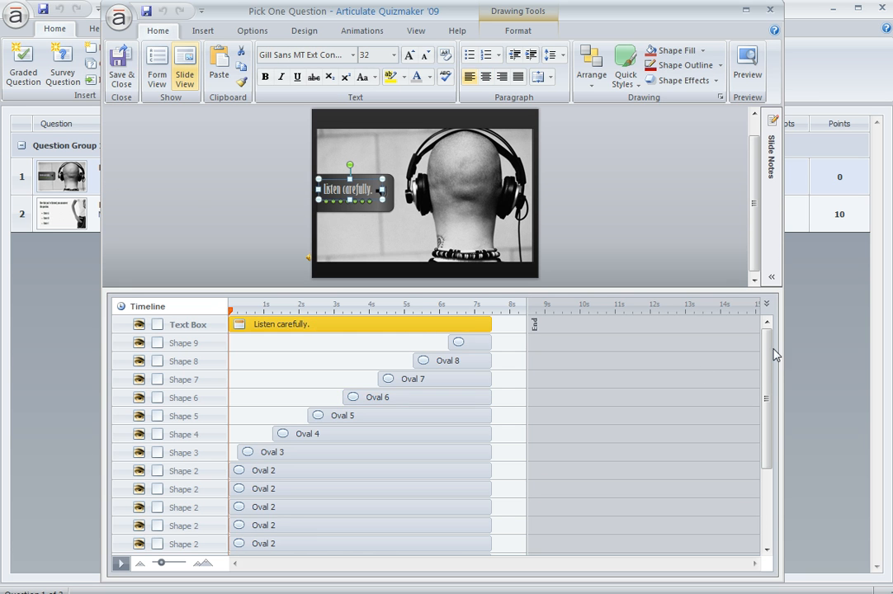
scroll(down, 3)
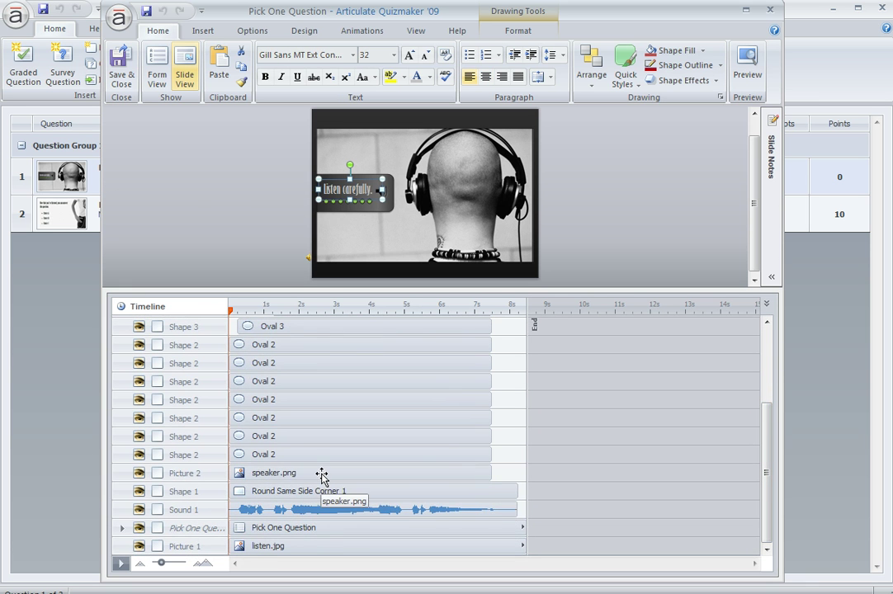
click(272, 472)
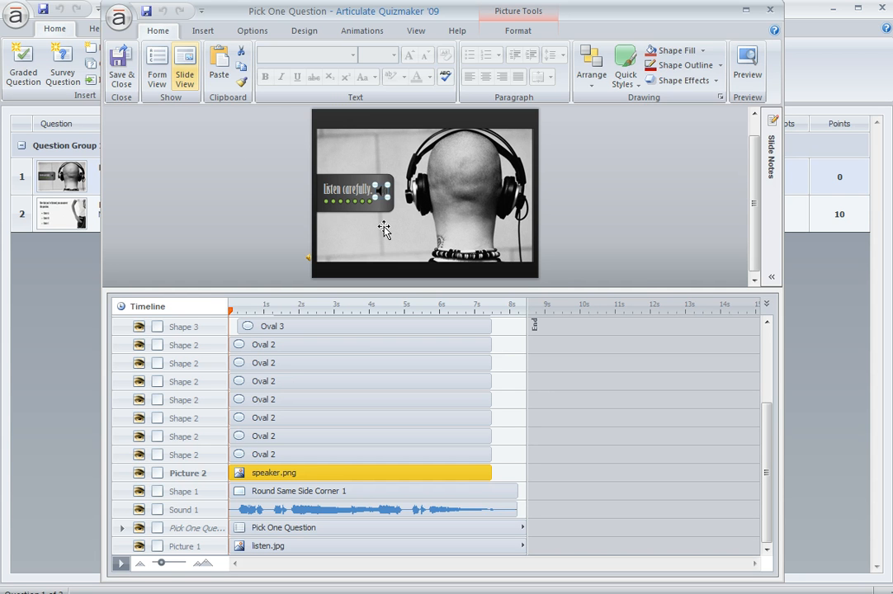
mouse_move(445, 362)
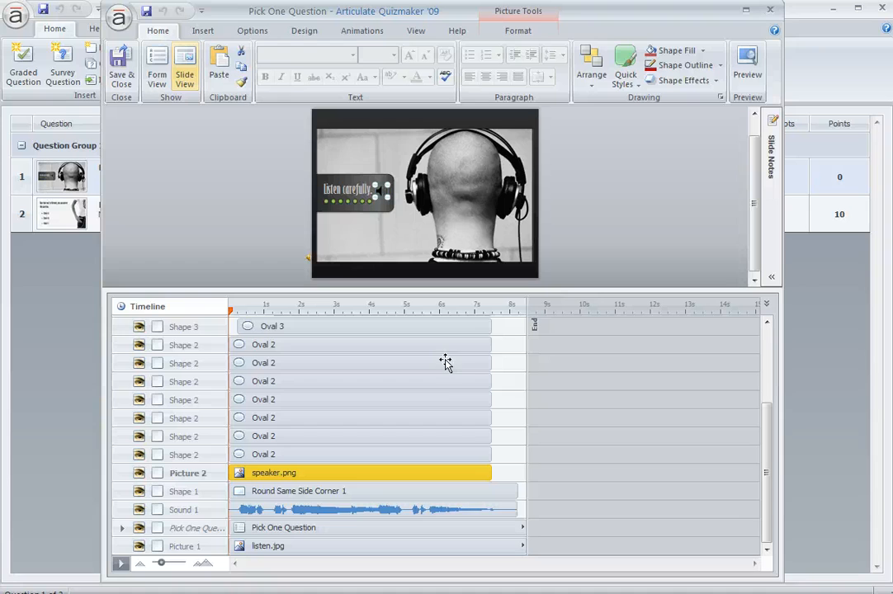
mouse_move(497, 378)
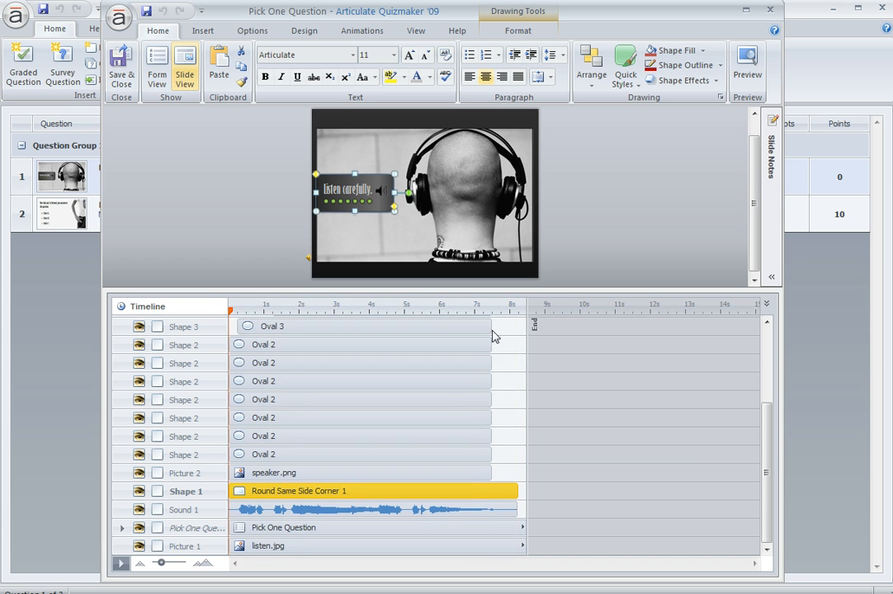
mouse_move(499, 499)
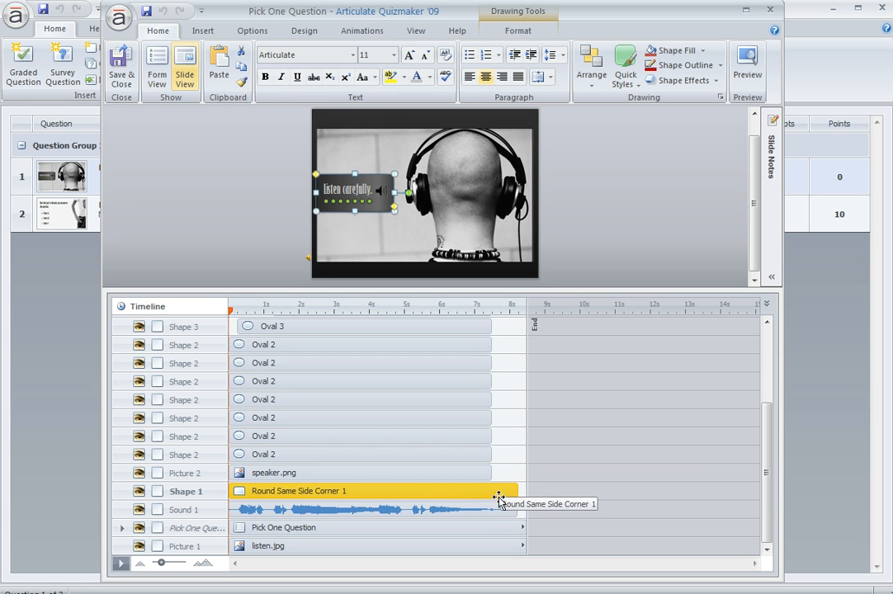
mouse_move(497, 515)
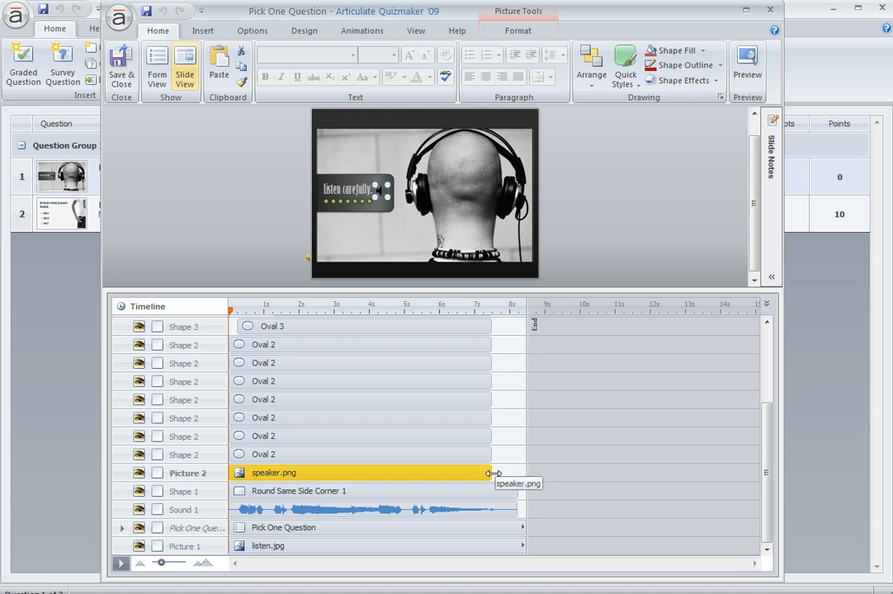
drag(494, 473, 416, 472)
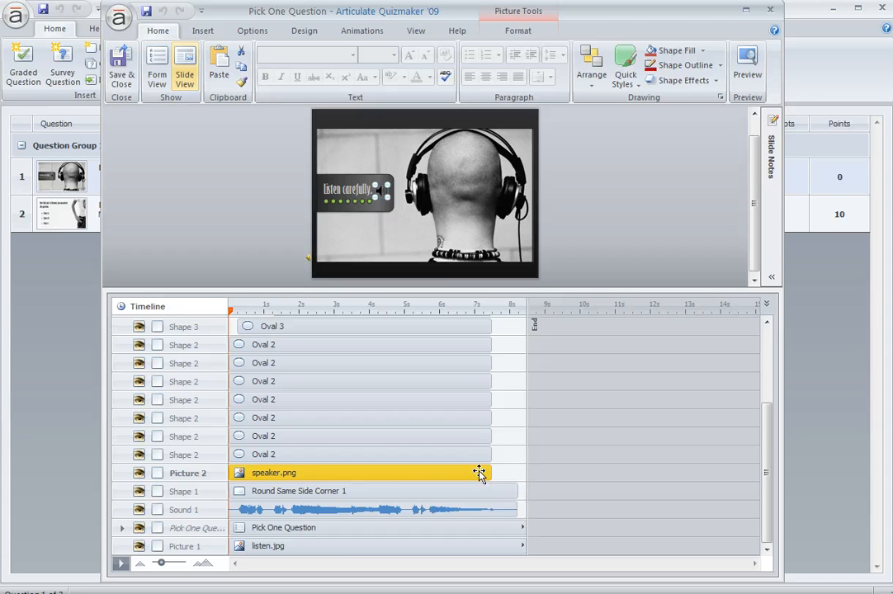
mouse_move(476, 459)
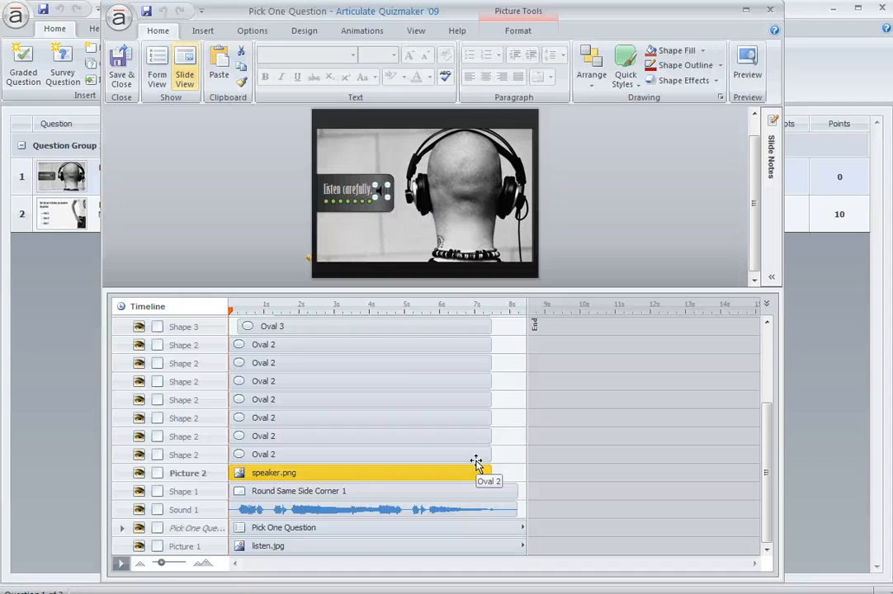
Step: Review Animations for speaker.png (fade out), then compare listen.jpg and the Pick One Question item
click(360, 29)
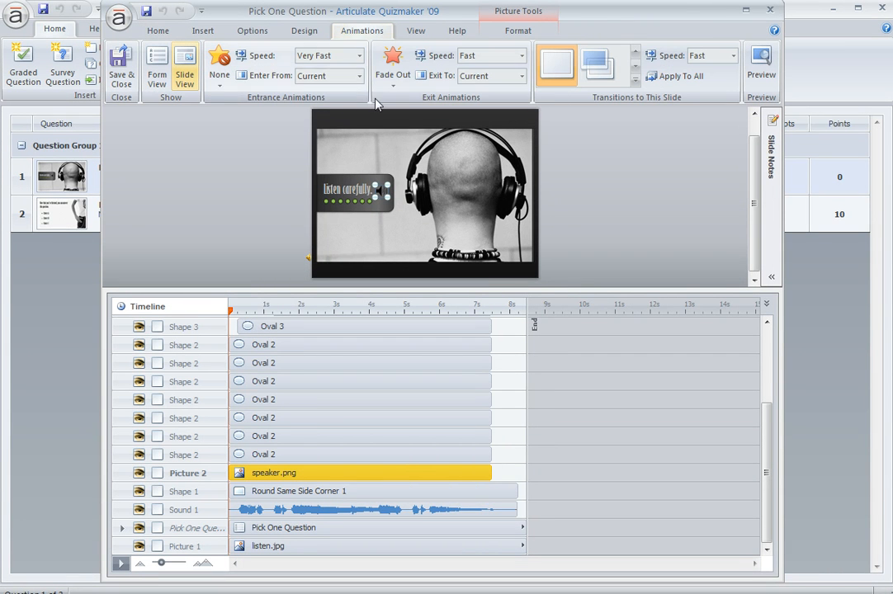
mouse_move(393, 66)
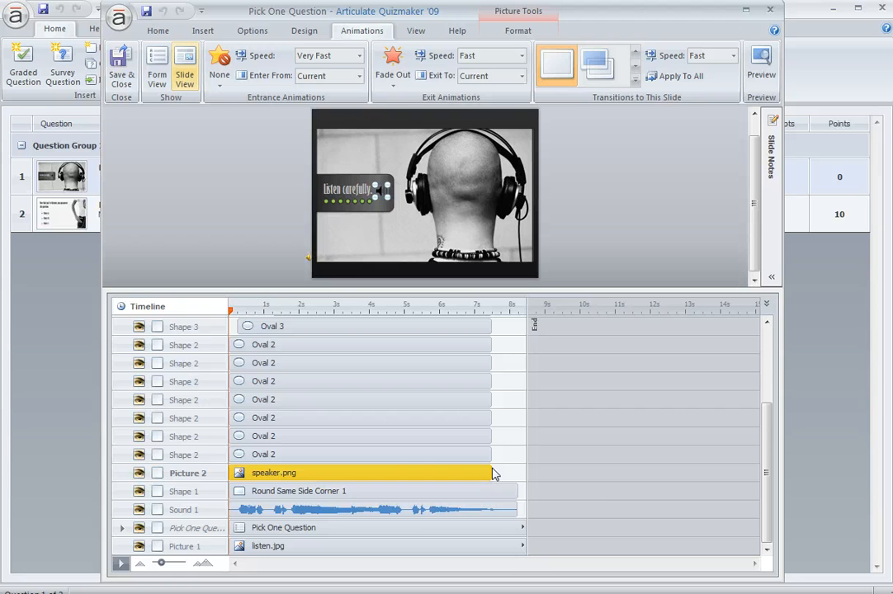
mouse_move(492, 528)
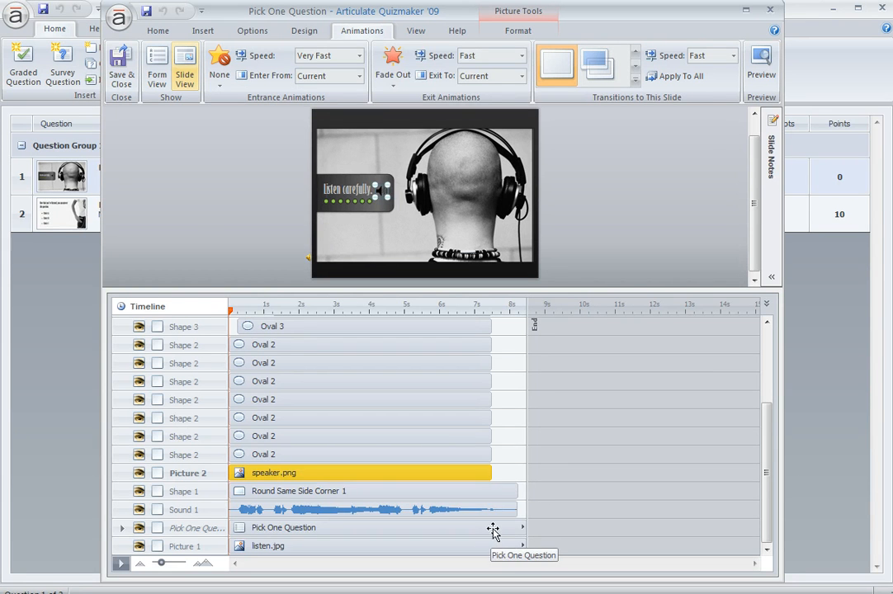
click(268, 547)
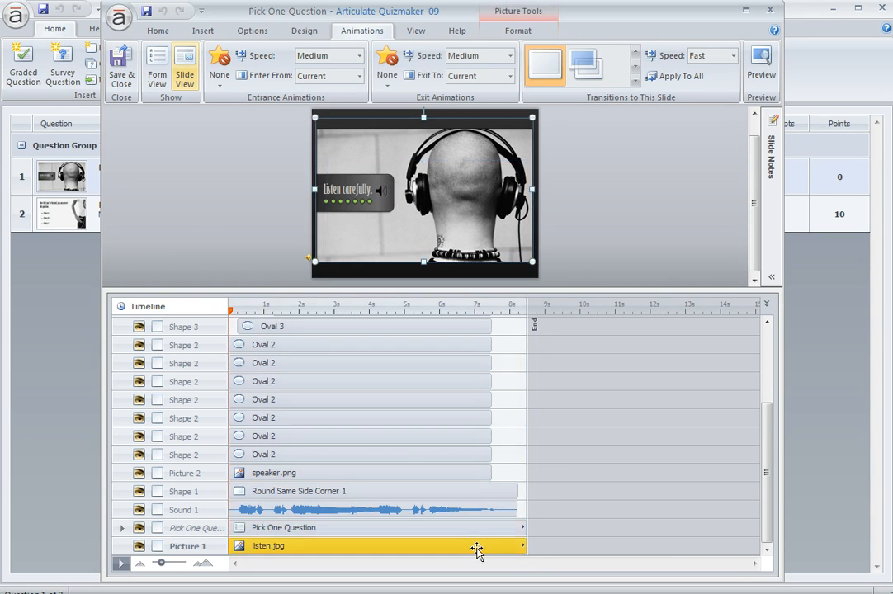
click(331, 529)
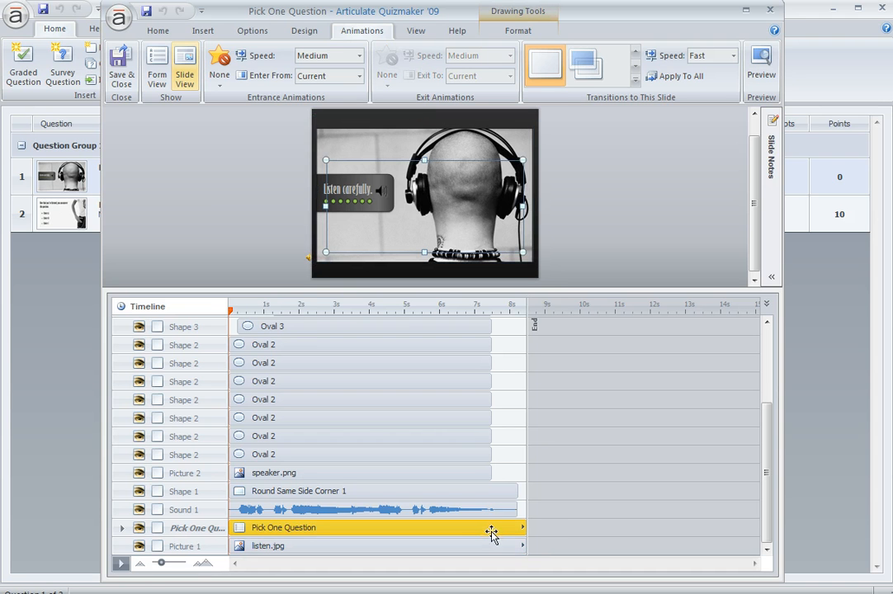
mouse_move(497, 521)
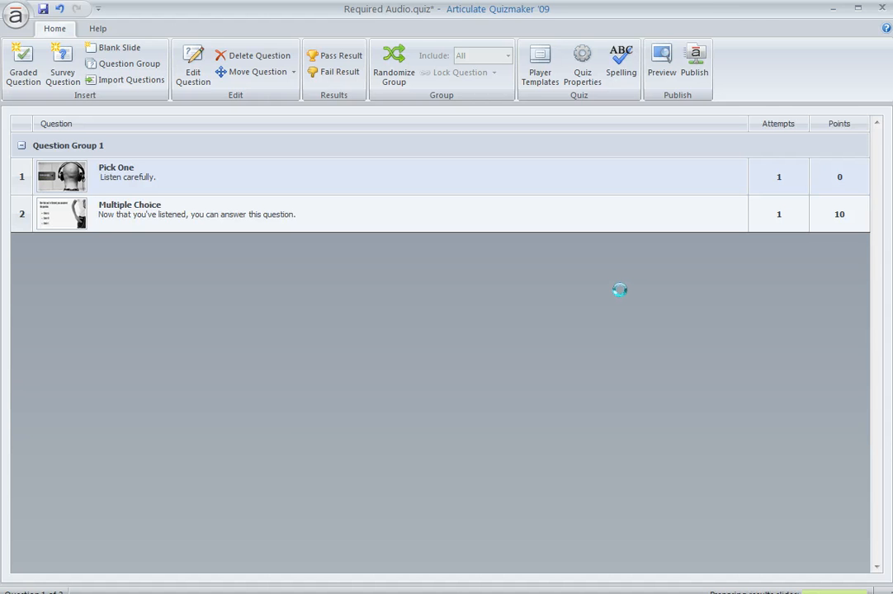
Step: Preview the whole Required Audio quiz from the Home ribbon
click(660, 59)
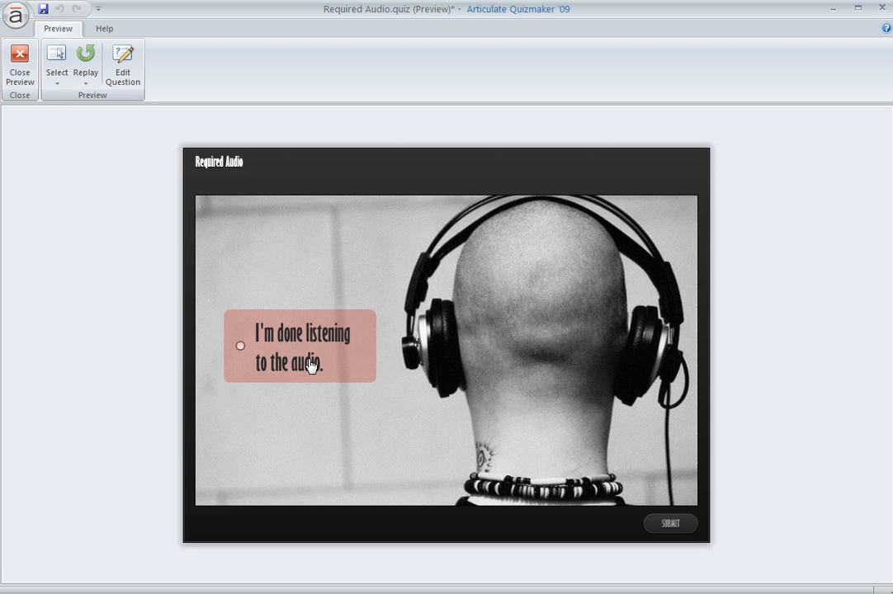
mouse_move(296, 414)
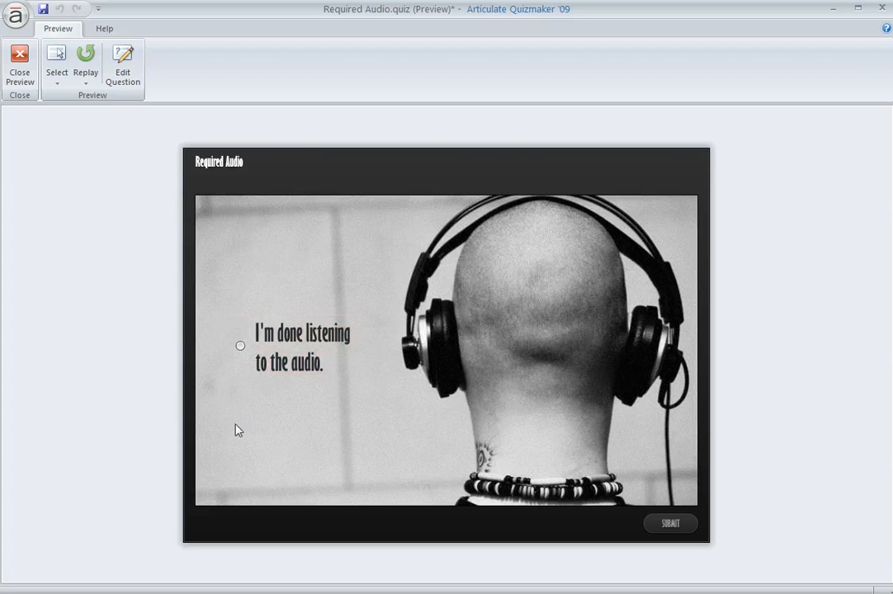
mouse_move(288, 466)
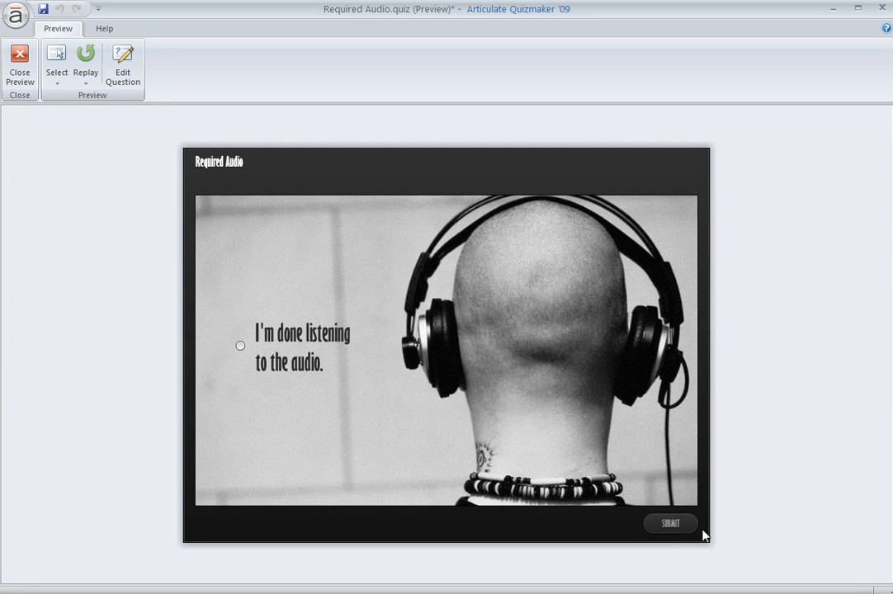
click(671, 524)
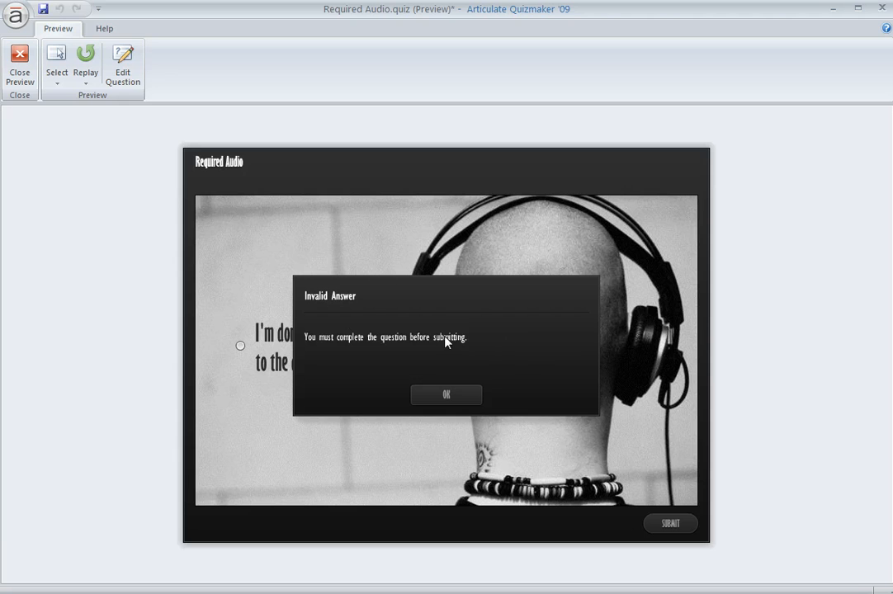
mouse_move(525, 370)
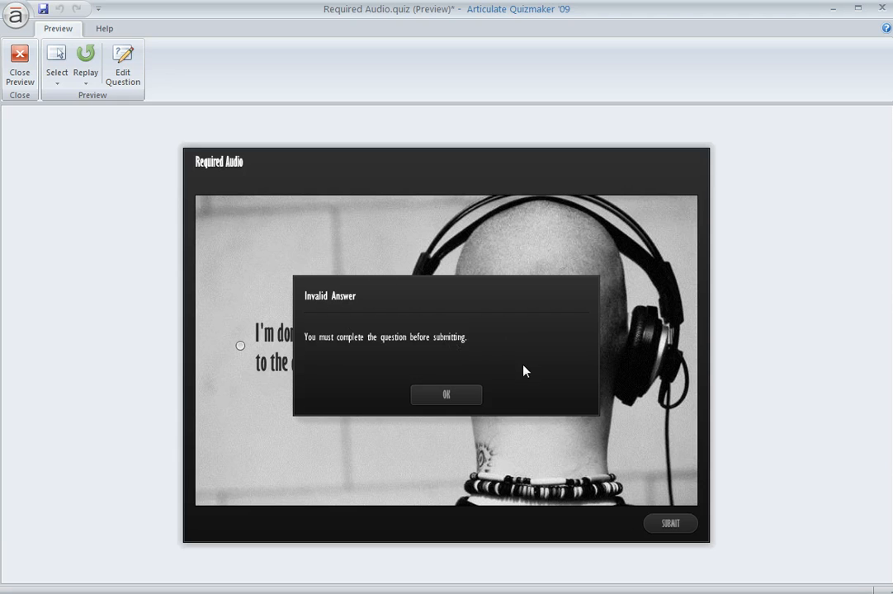
mouse_move(413, 353)
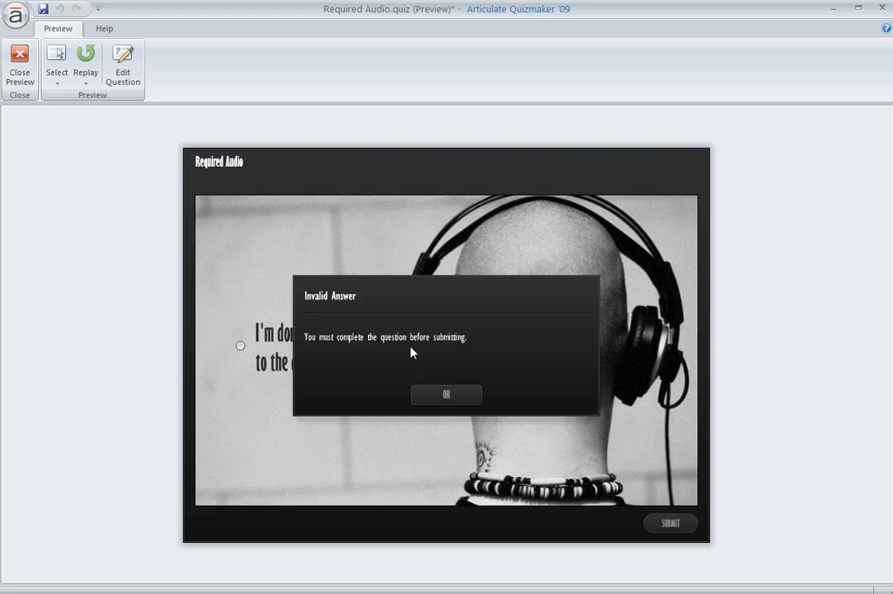
click(446, 394)
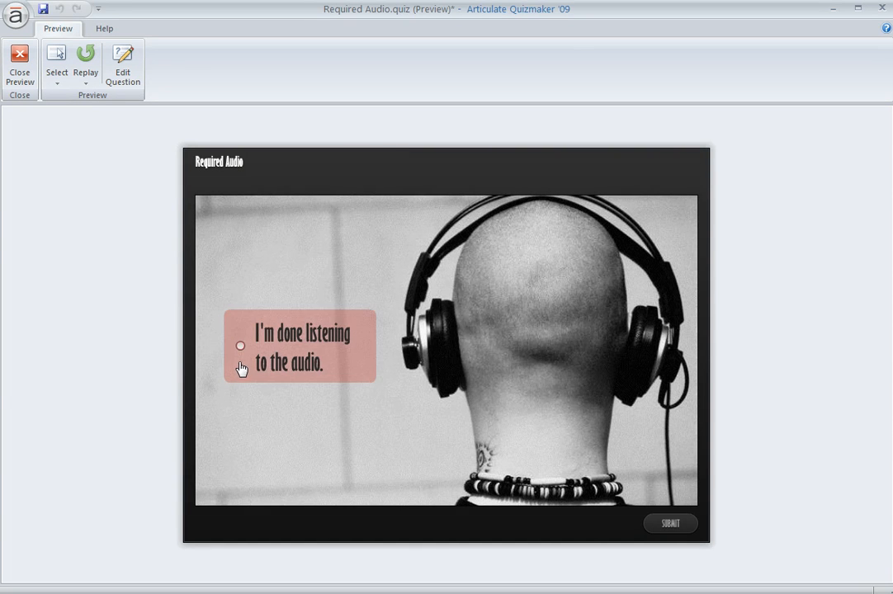
Step: Submit 'I'm done listening to the audio.', then Choice A, reach results and close the preview
click(241, 346)
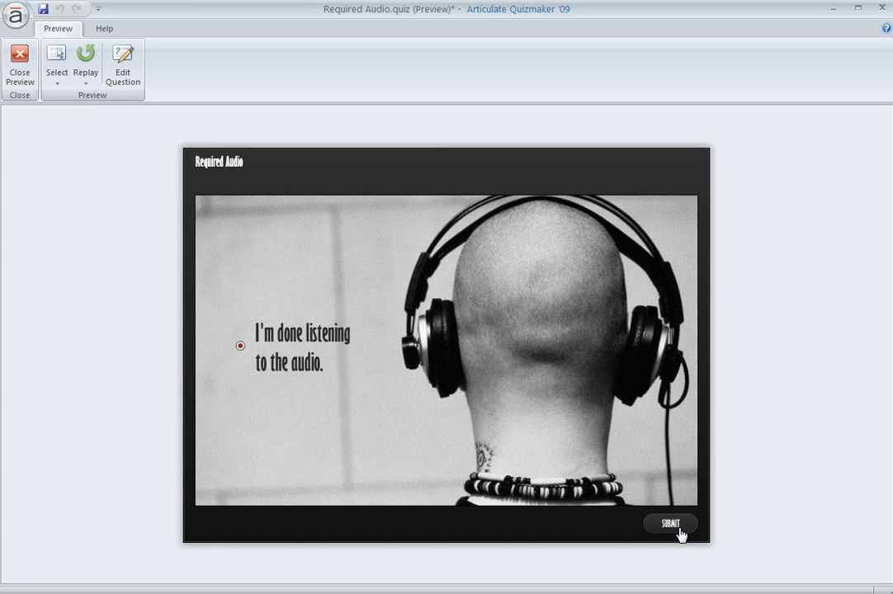
click(671, 523)
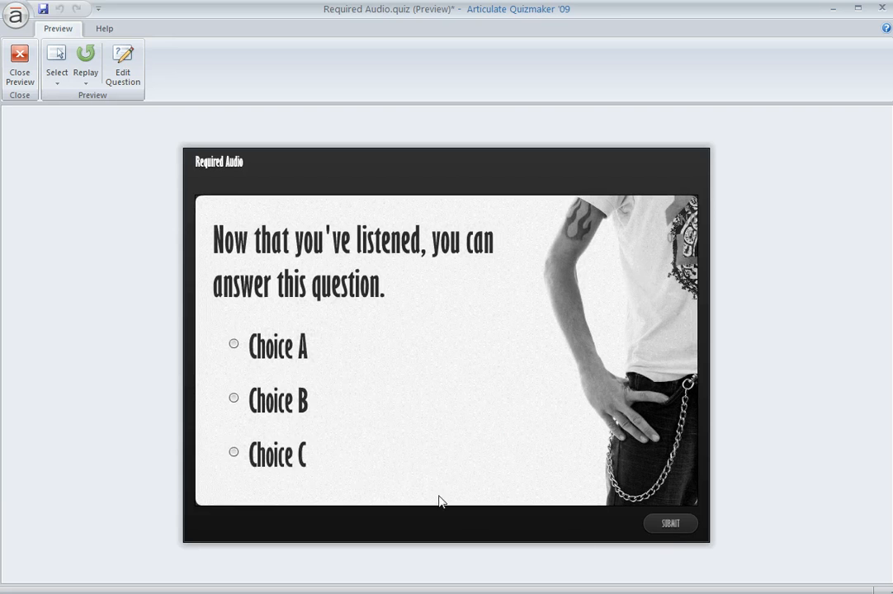
click(235, 346)
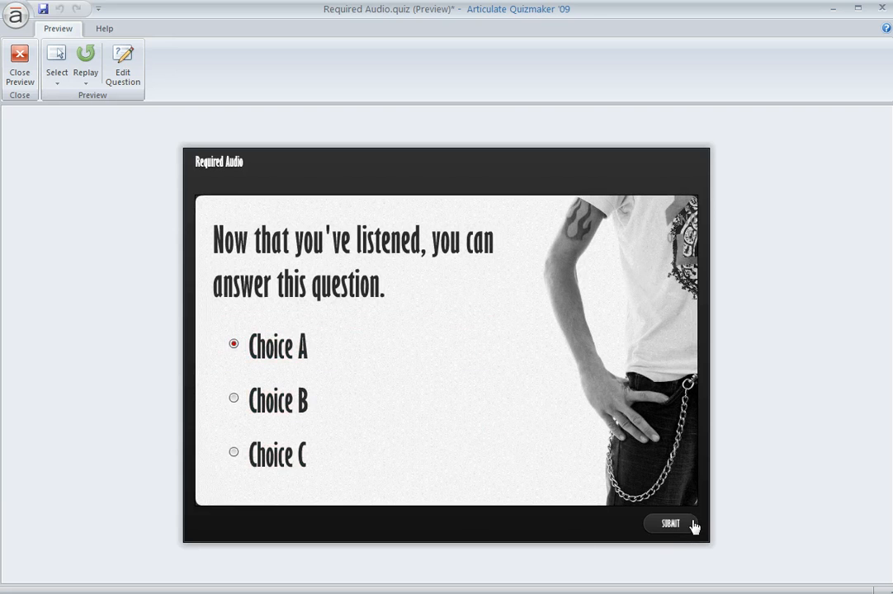
click(670, 525)
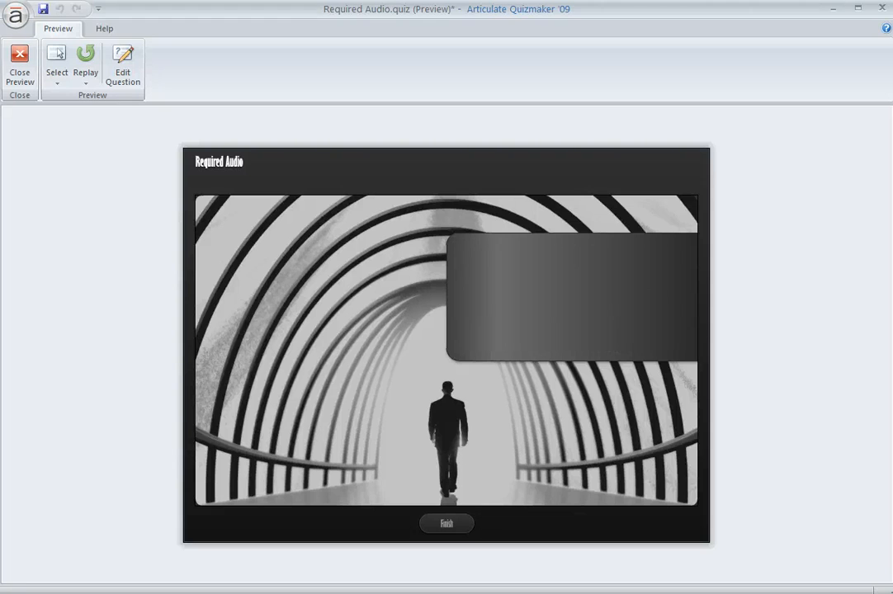
click(16, 59)
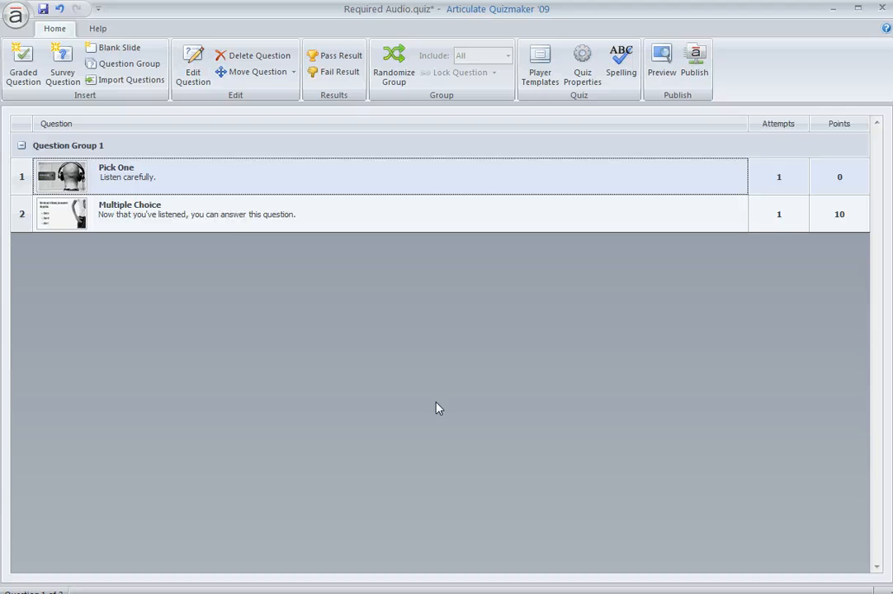
mouse_move(406, 309)
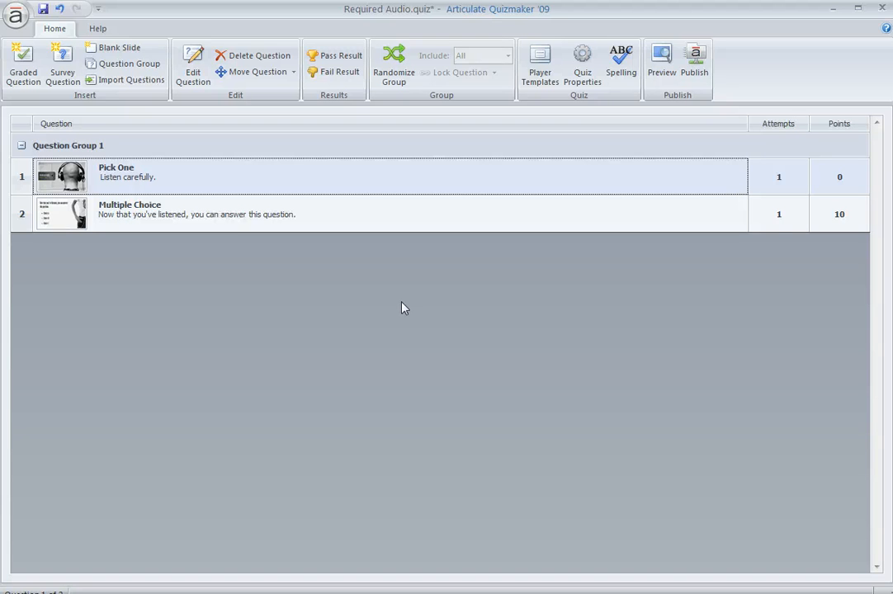
mouse_move(373, 281)
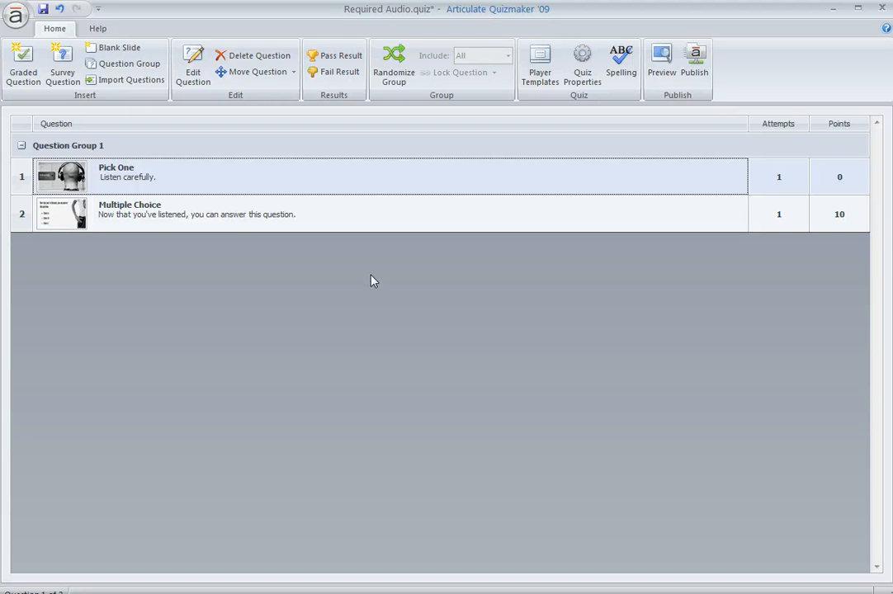
mouse_move(73, 80)
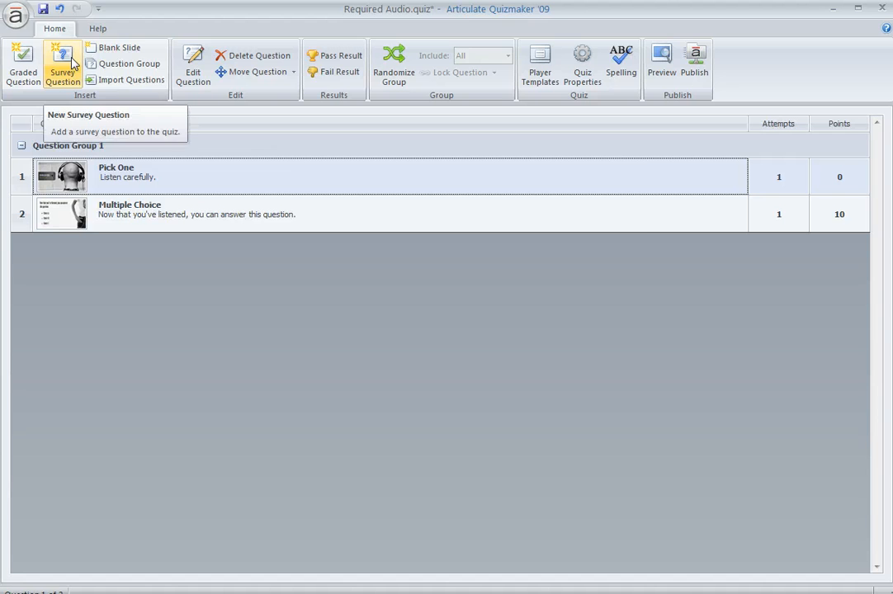
click(63, 66)
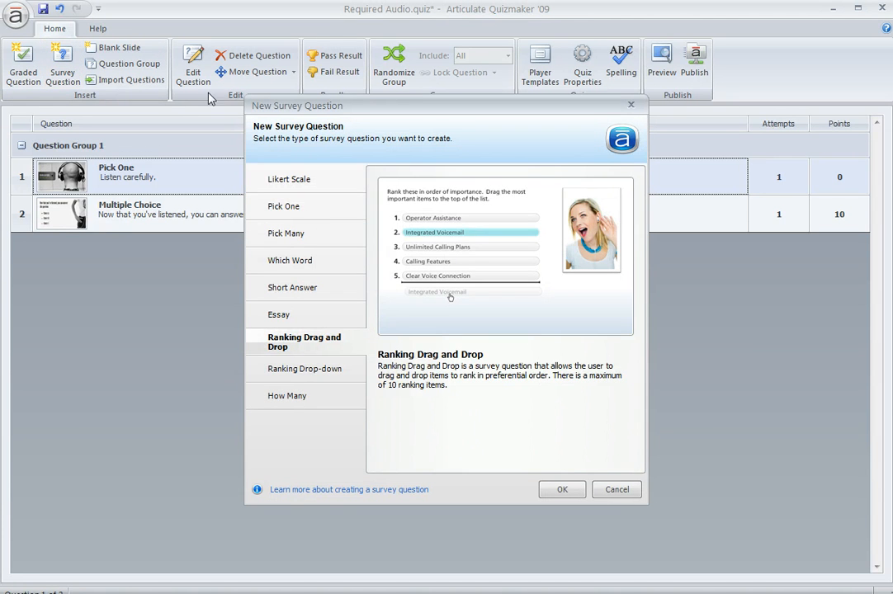
click(285, 206)
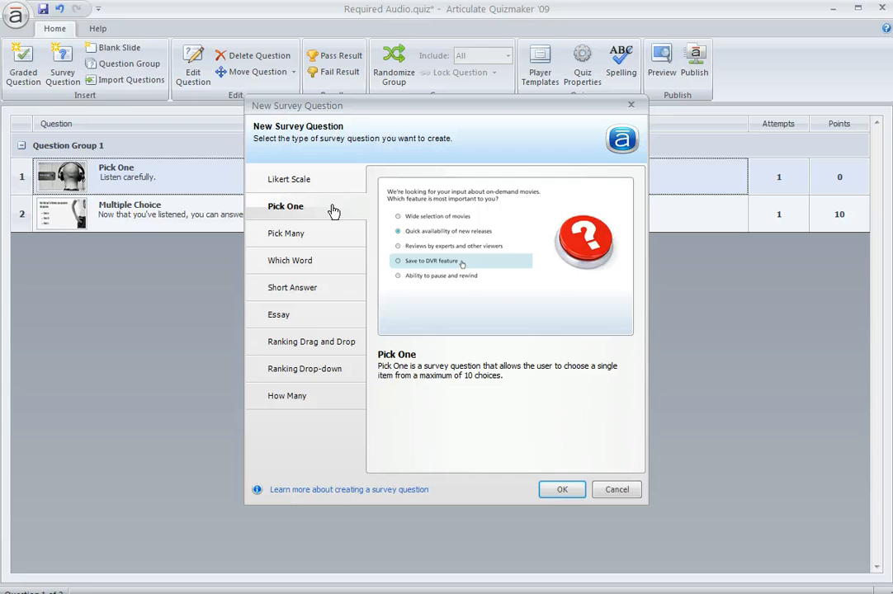
mouse_move(423, 217)
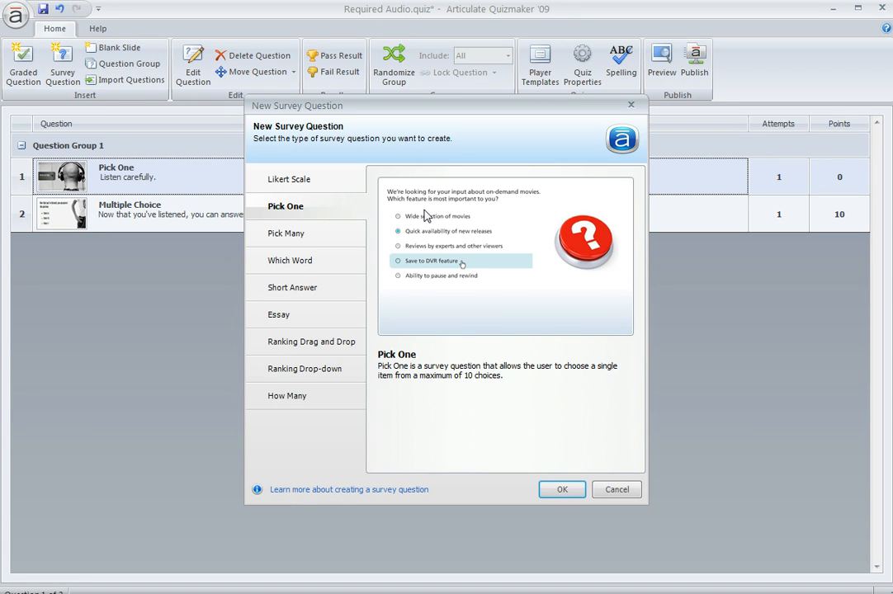
mouse_move(440, 287)
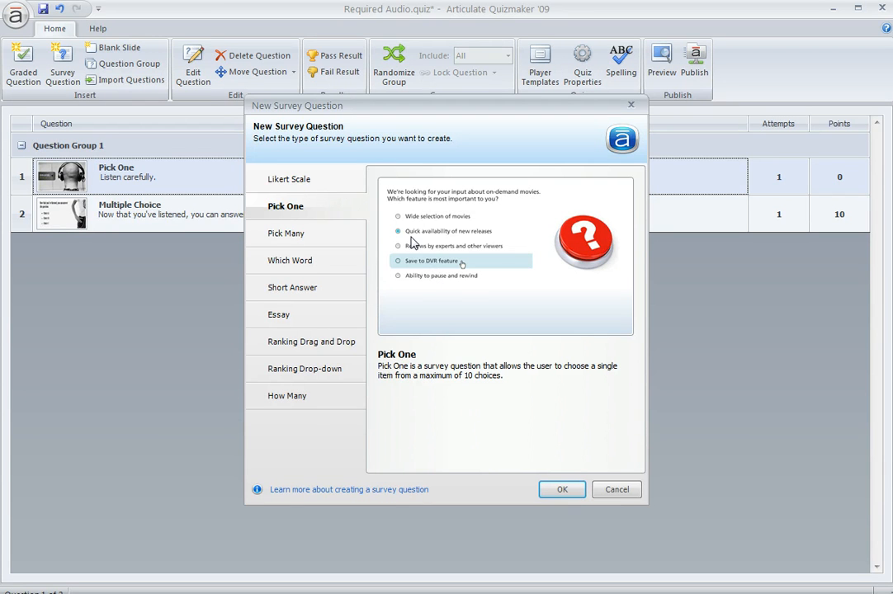
click(618, 489)
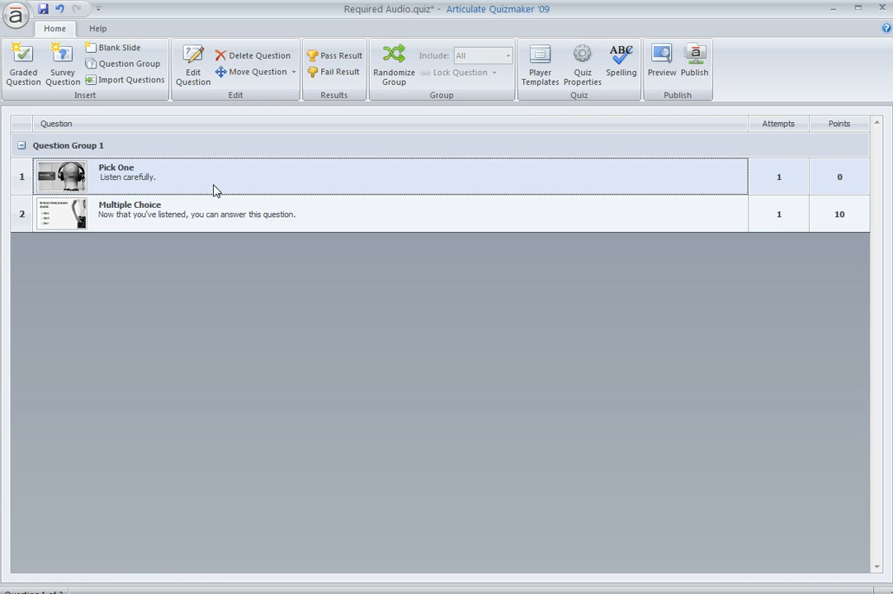
Step: Open the Pick One survey question in its question editor from the list
double_click(124, 177)
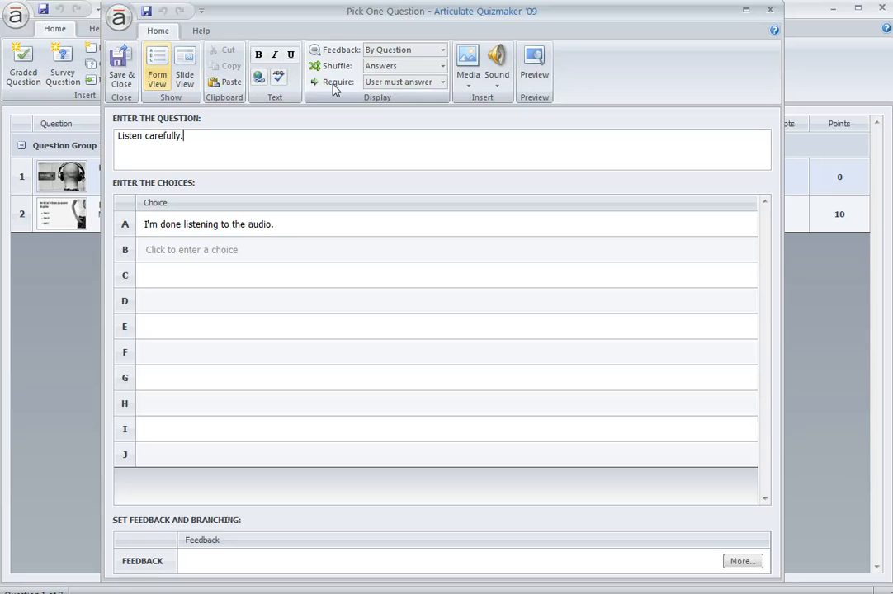
mouse_move(415, 97)
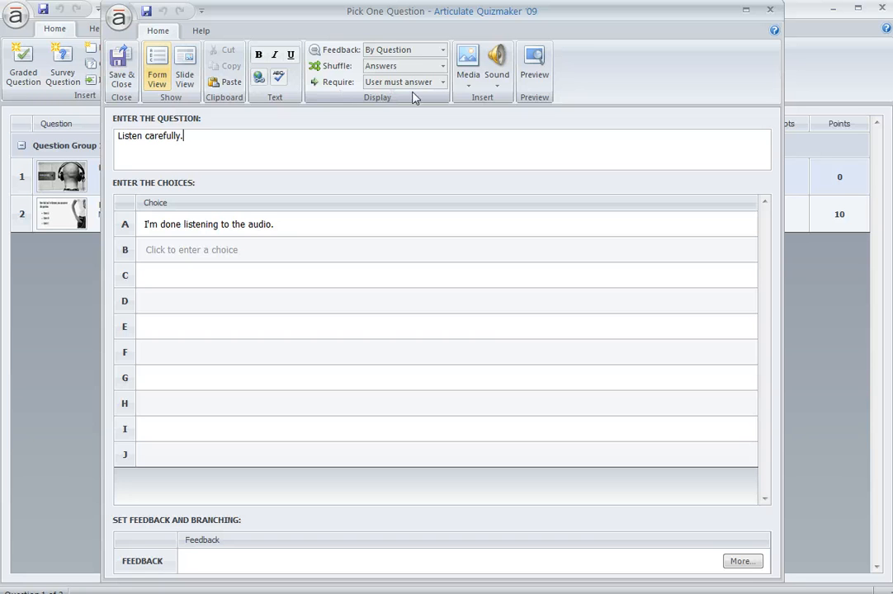
mouse_move(443, 83)
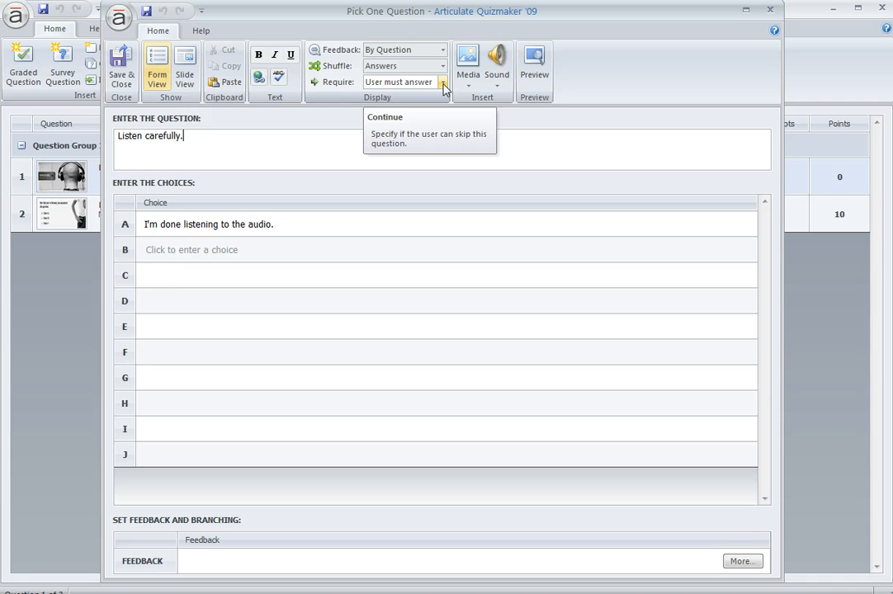